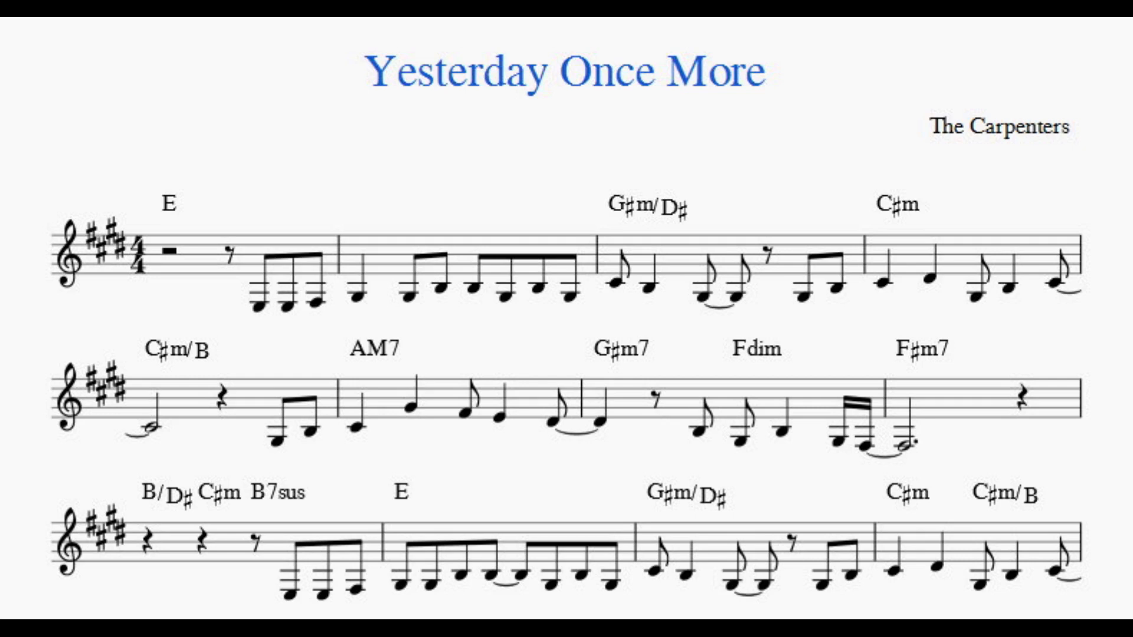
scroll(down, 3)
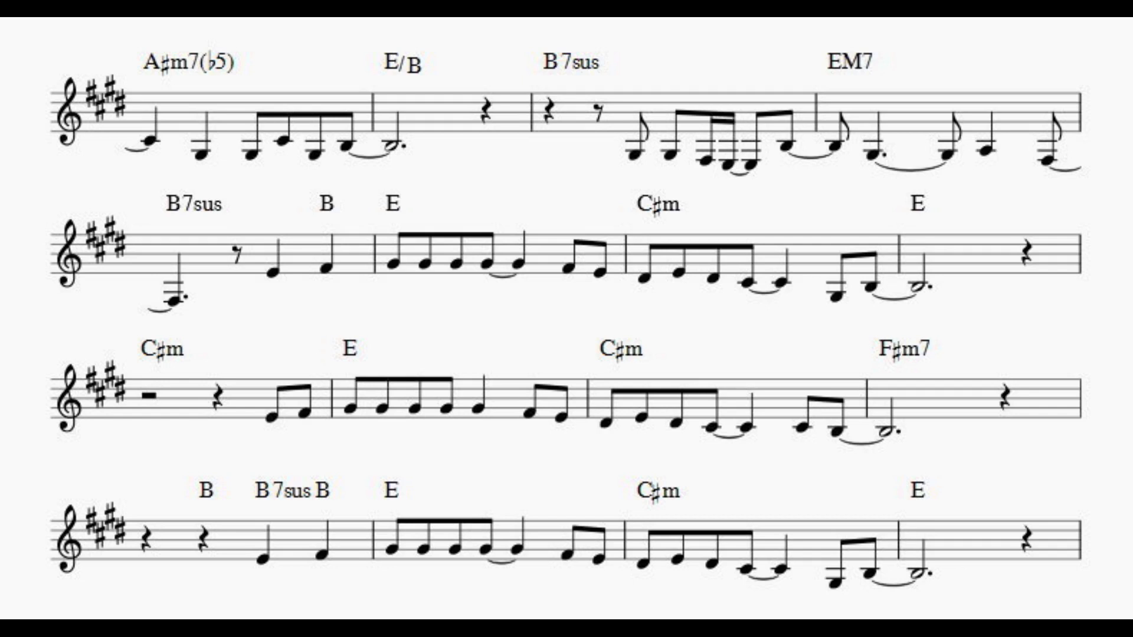
scroll(down, 3)
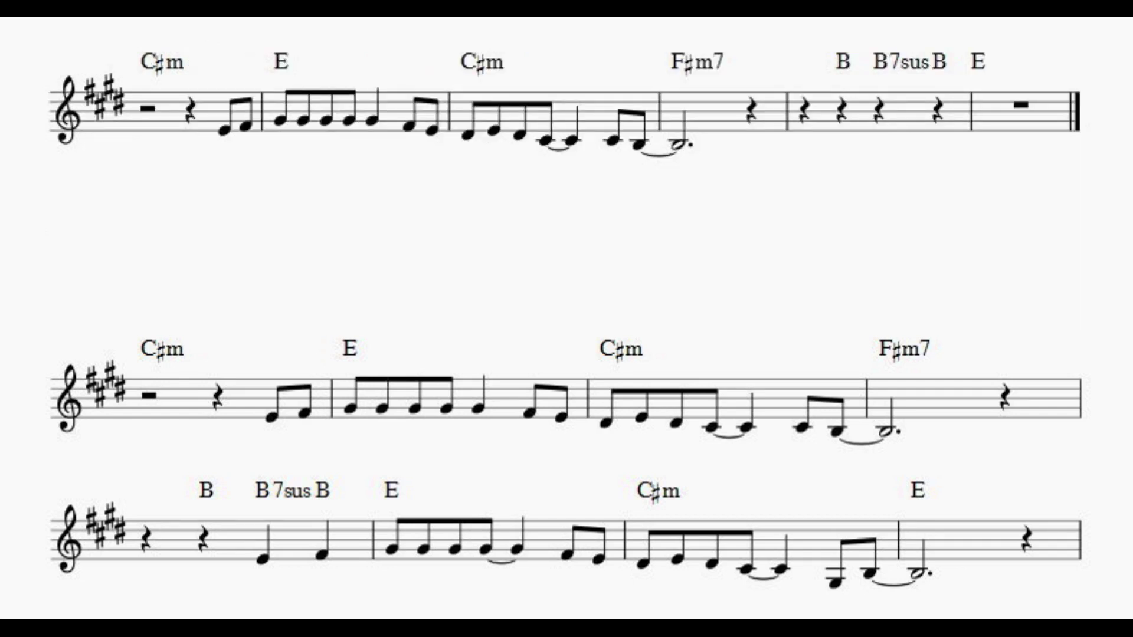